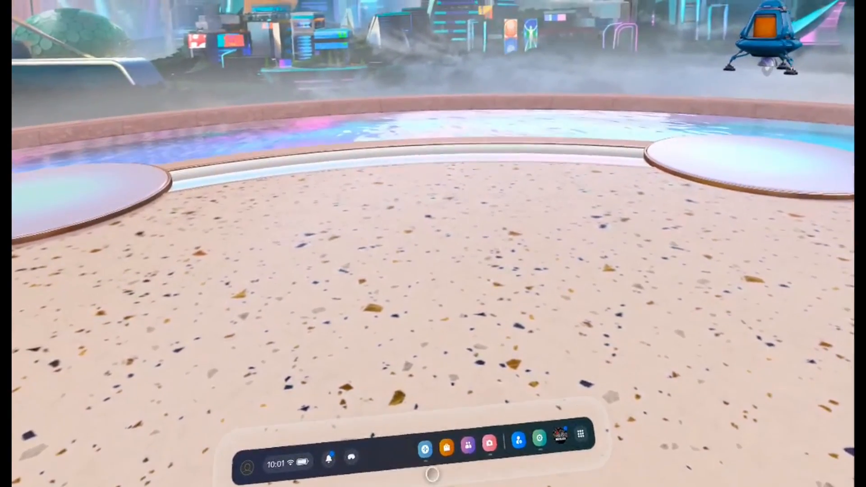
Step: Open the Settings panel from the Quick Settings icon in the universal menu bar
click(538, 438)
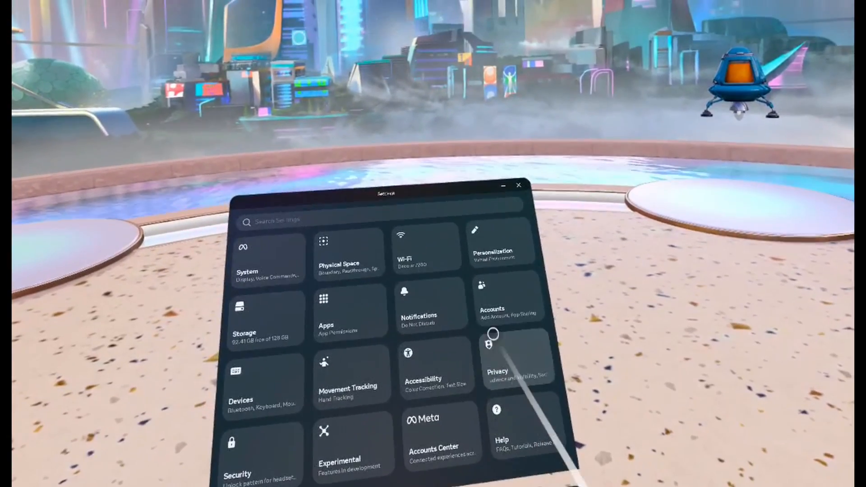
Step: Go to the Accounts page for this headset, showing Add Account and App Sharing
click(490, 300)
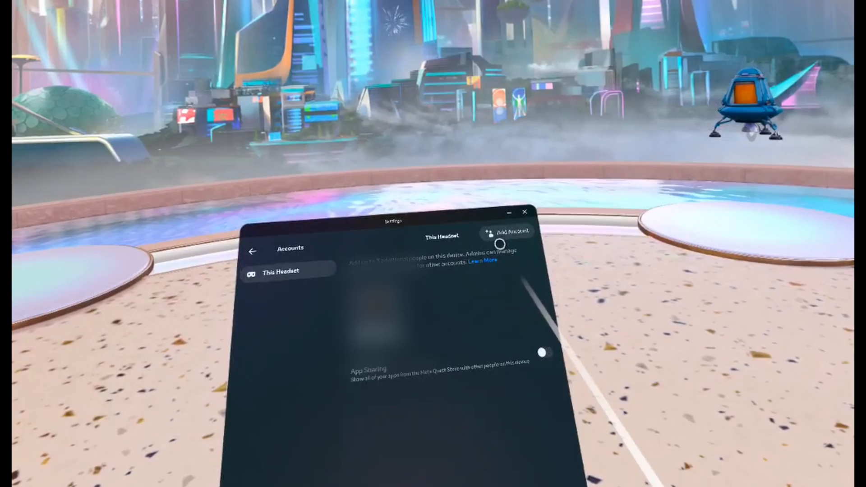
Step: Begin adding another account and answer the Share your apps prompt
click(544, 352)
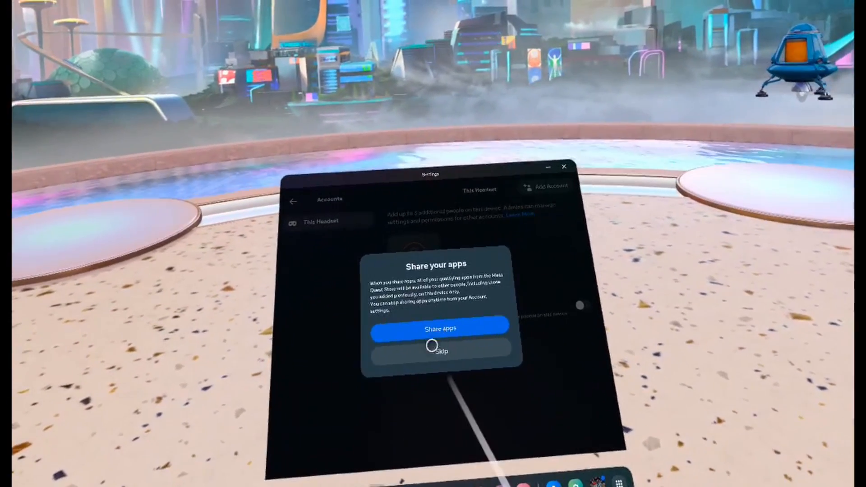
click(439, 350)
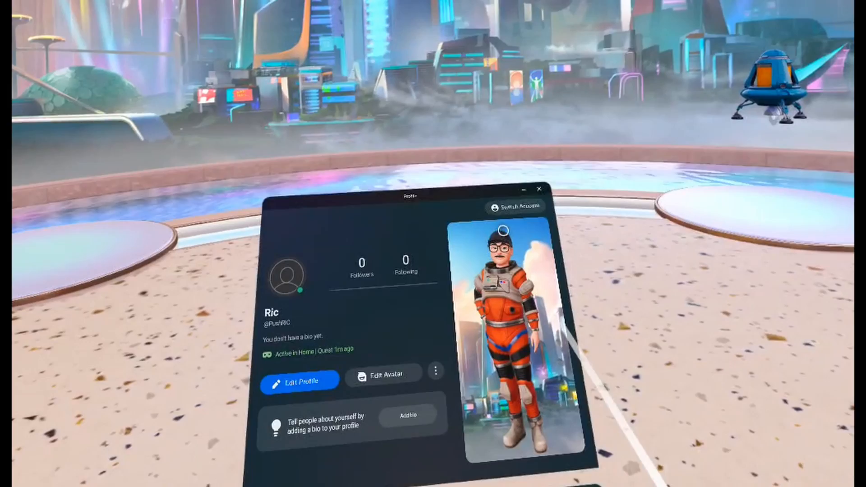
Step: Choose Switch Account on the Profile panel to bring up the Add Another Account prompt
click(514, 206)
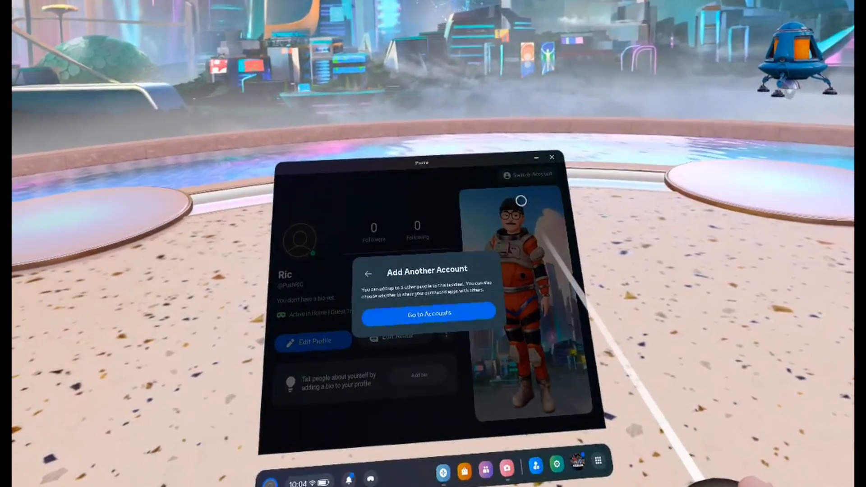